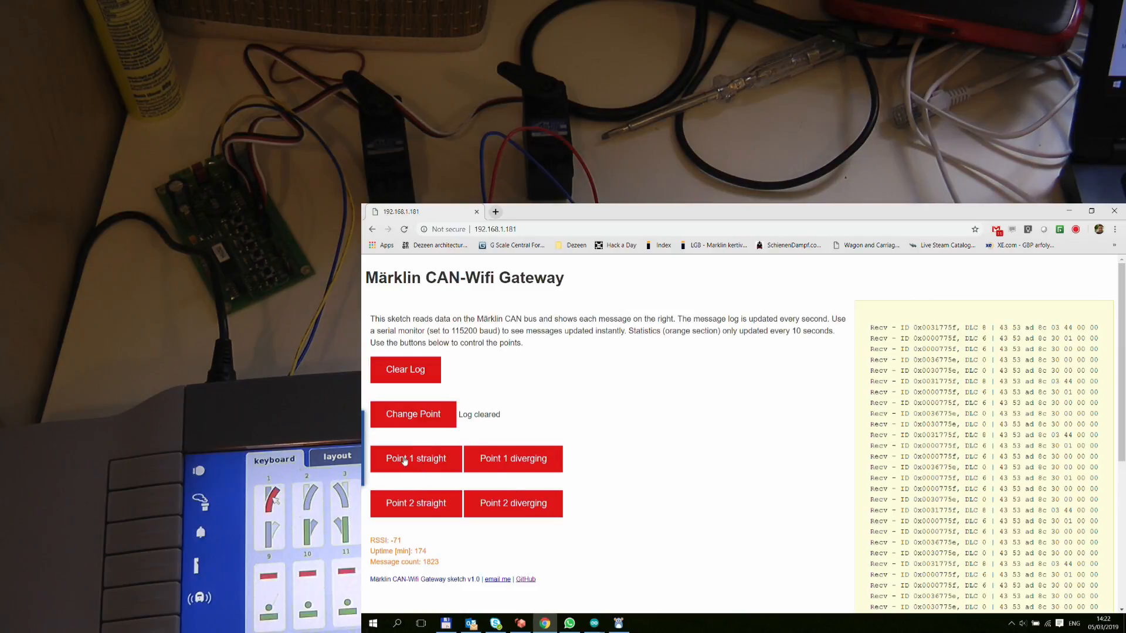
- Switch point 1 between straight and diverging several times, ending straight with each command logged
left_click(415, 459)
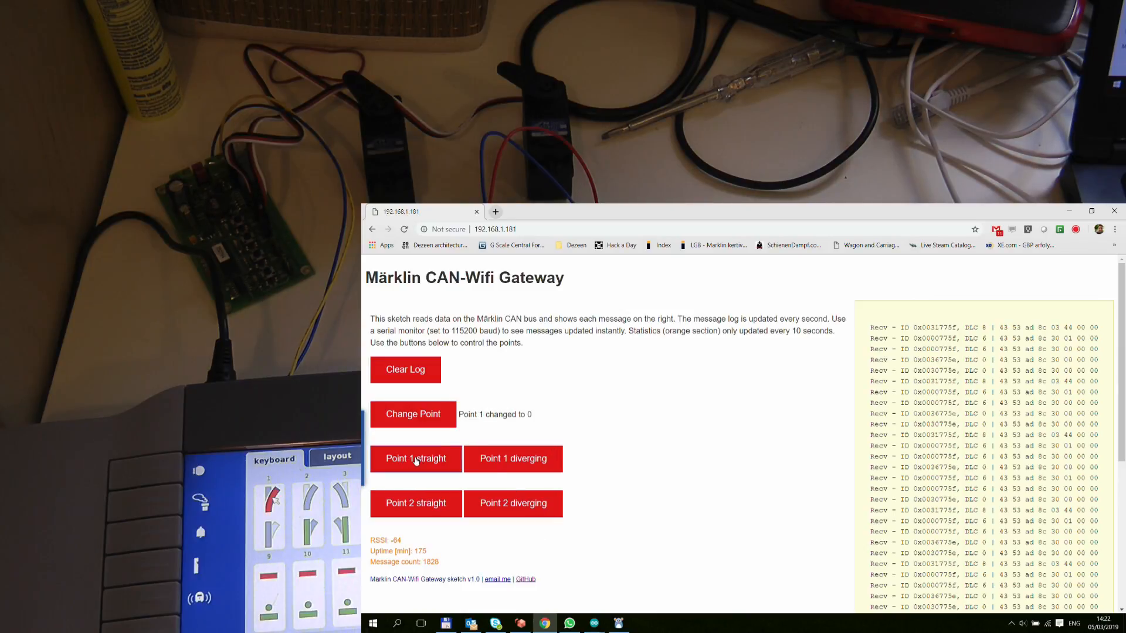
left_click(415, 459)
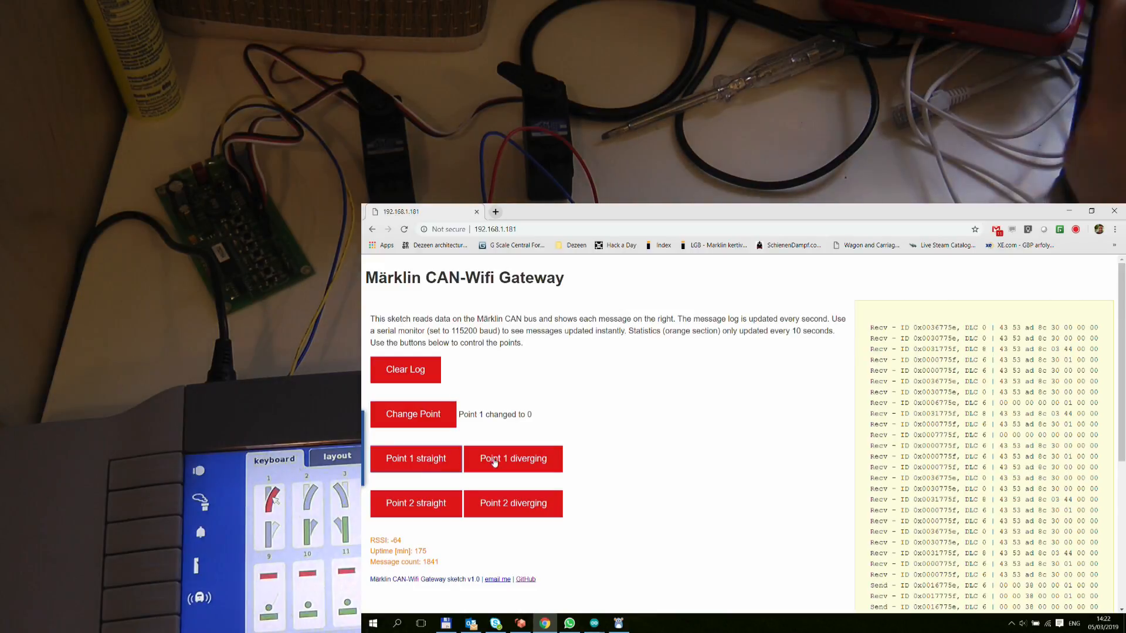
left_click(512, 458)
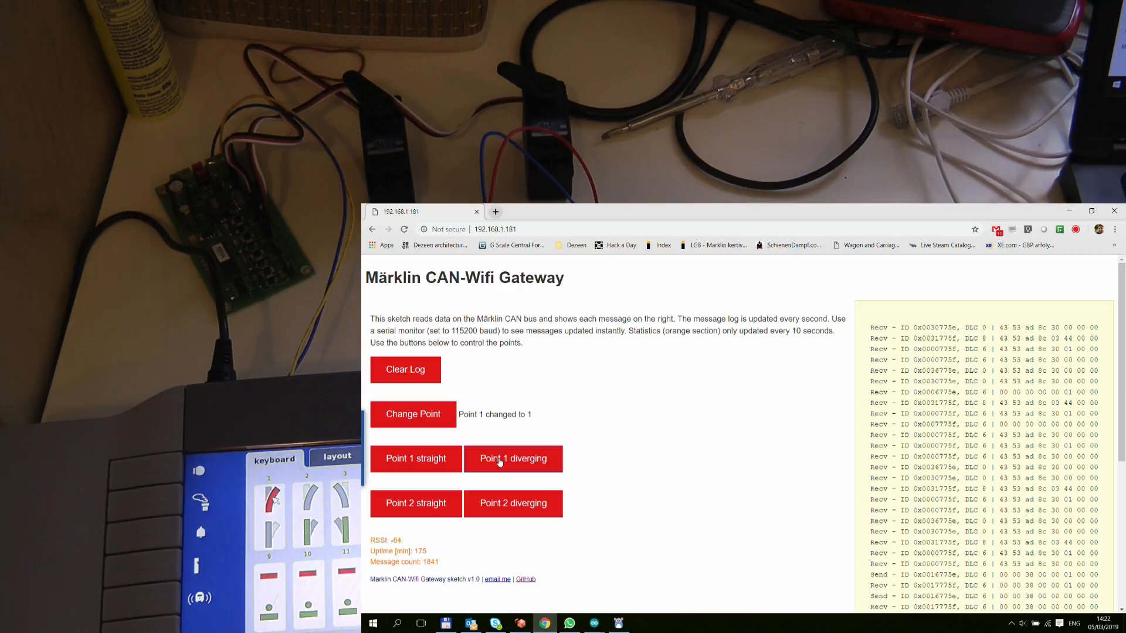
left_click(415, 458)
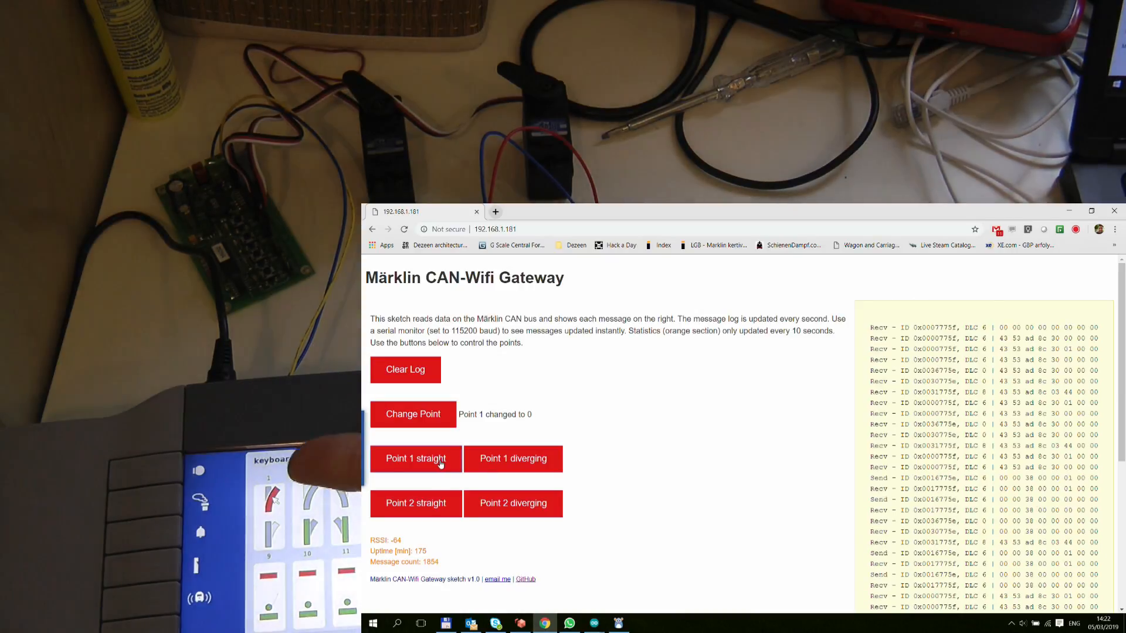
left_click(512, 459)
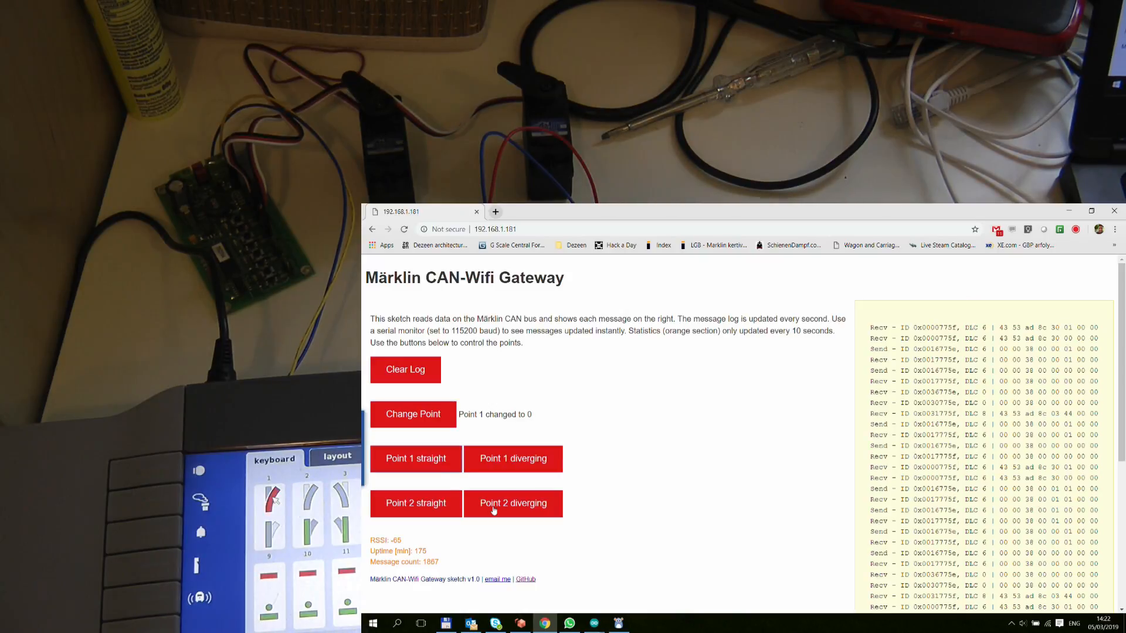
- Toggle point 2 between diverging and straight repeatedly, watching the log update
left_click(416, 504)
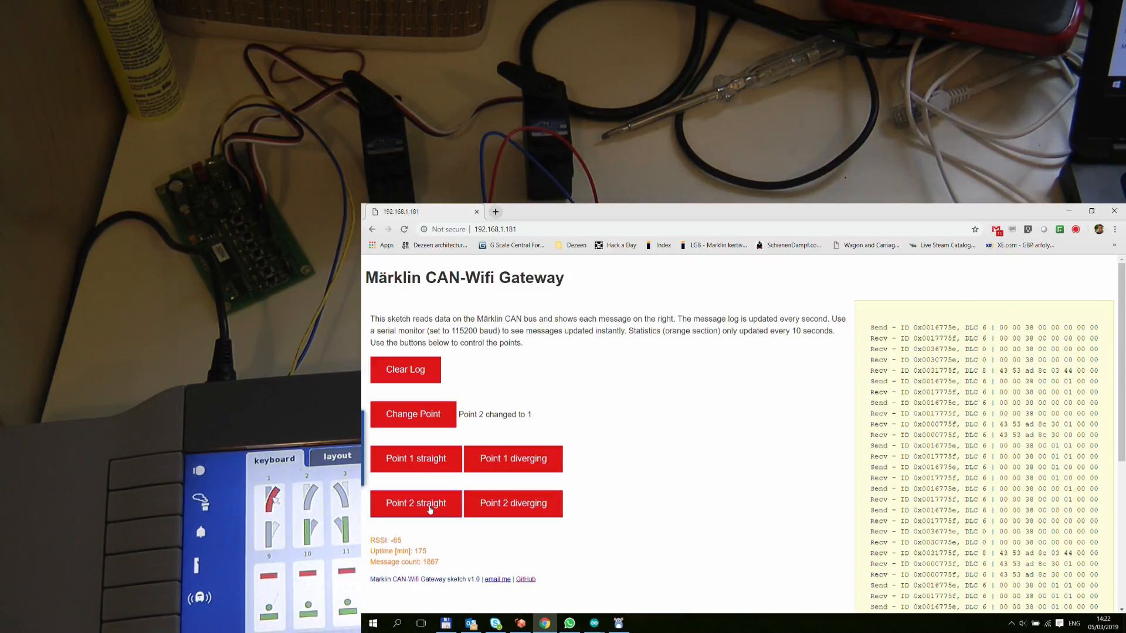
left_click(415, 503)
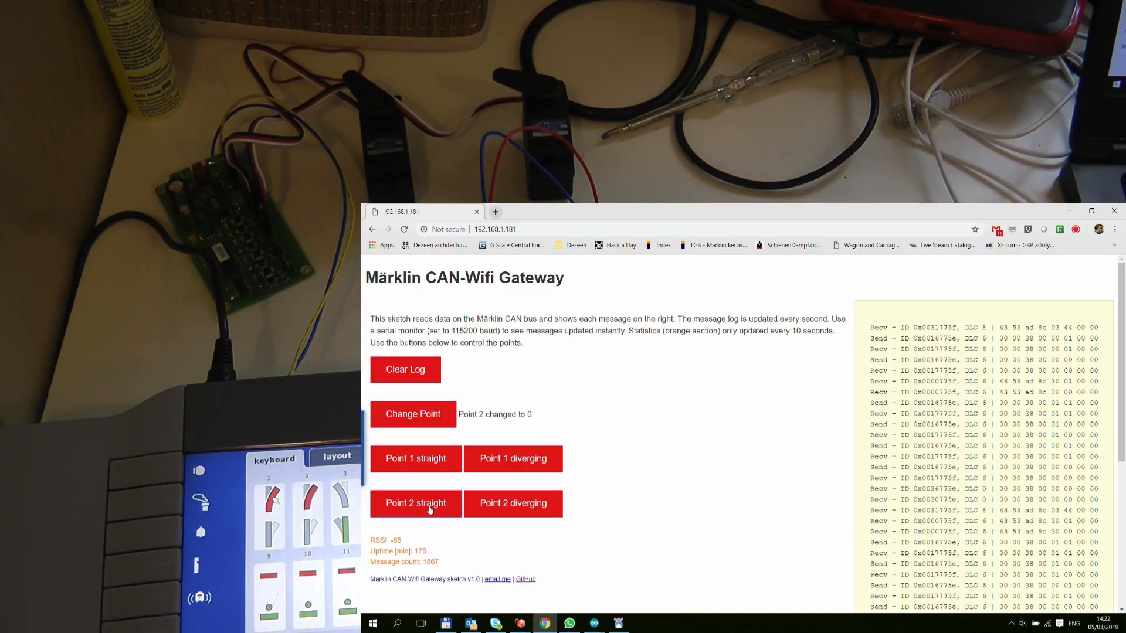
left_click(513, 504)
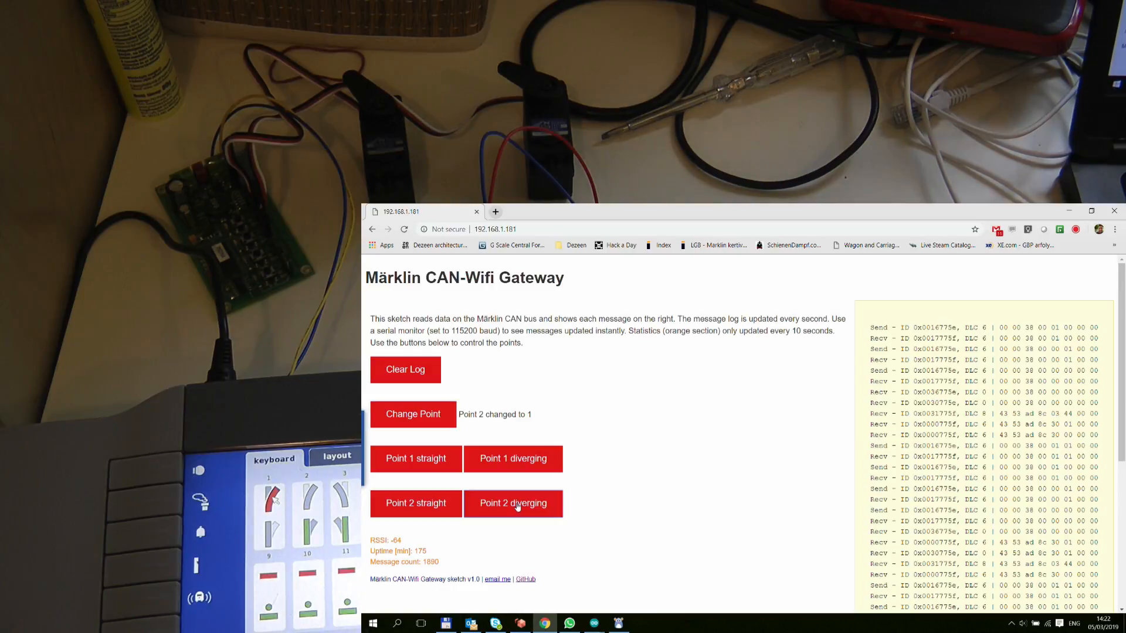
left_click(416, 503)
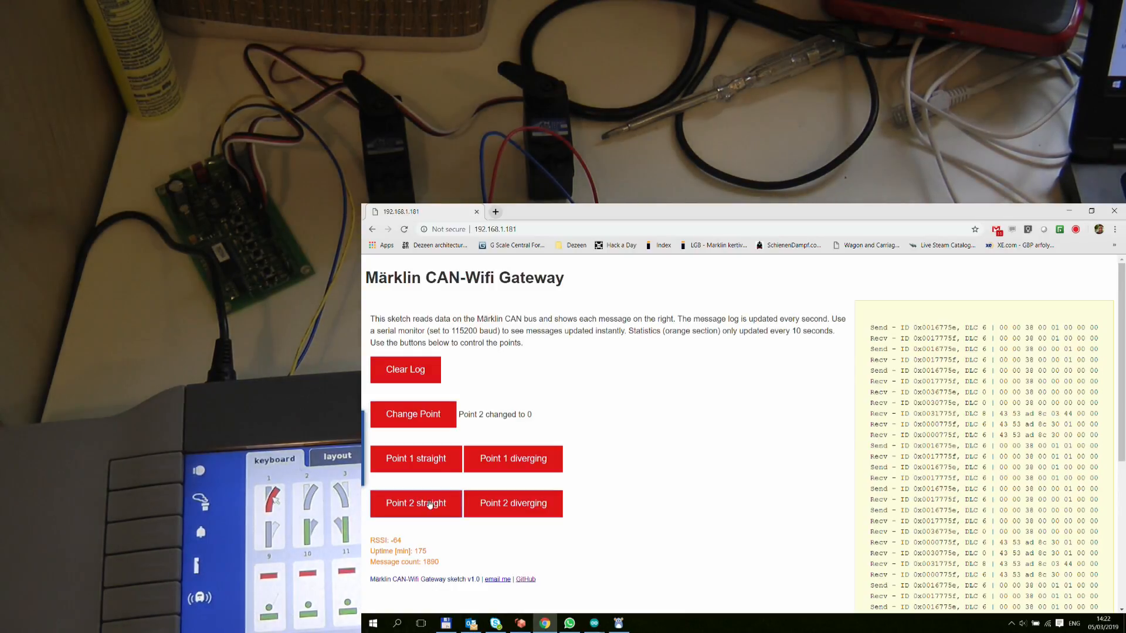
- Set point 1 and then point 2 to diverging so both end diverging on the station display
left_click(416, 459)
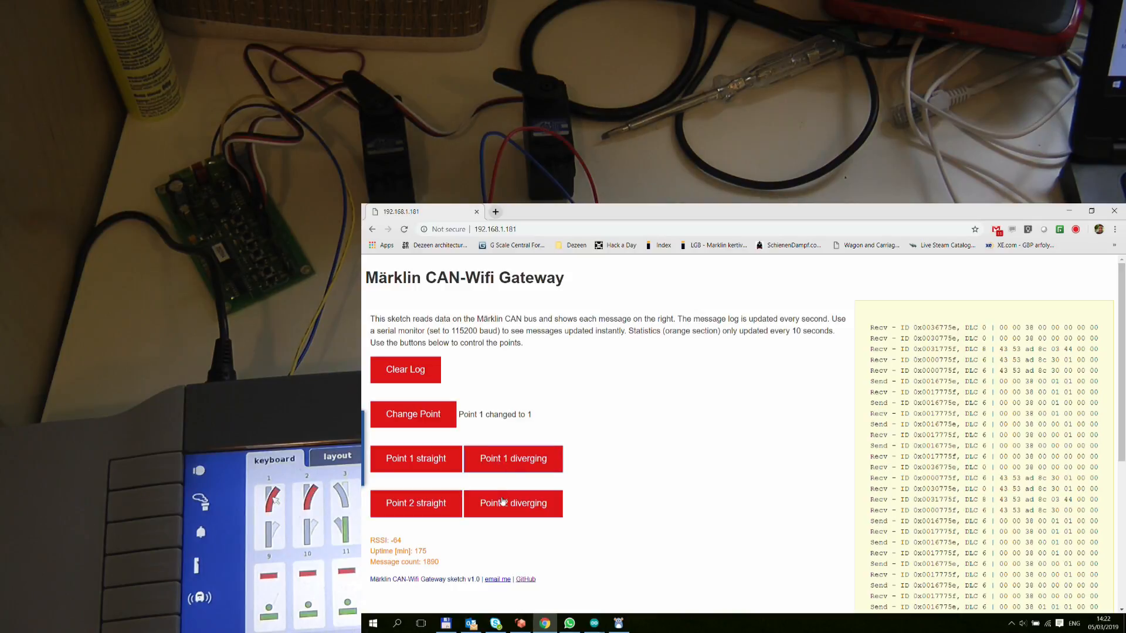
left_click(513, 503)
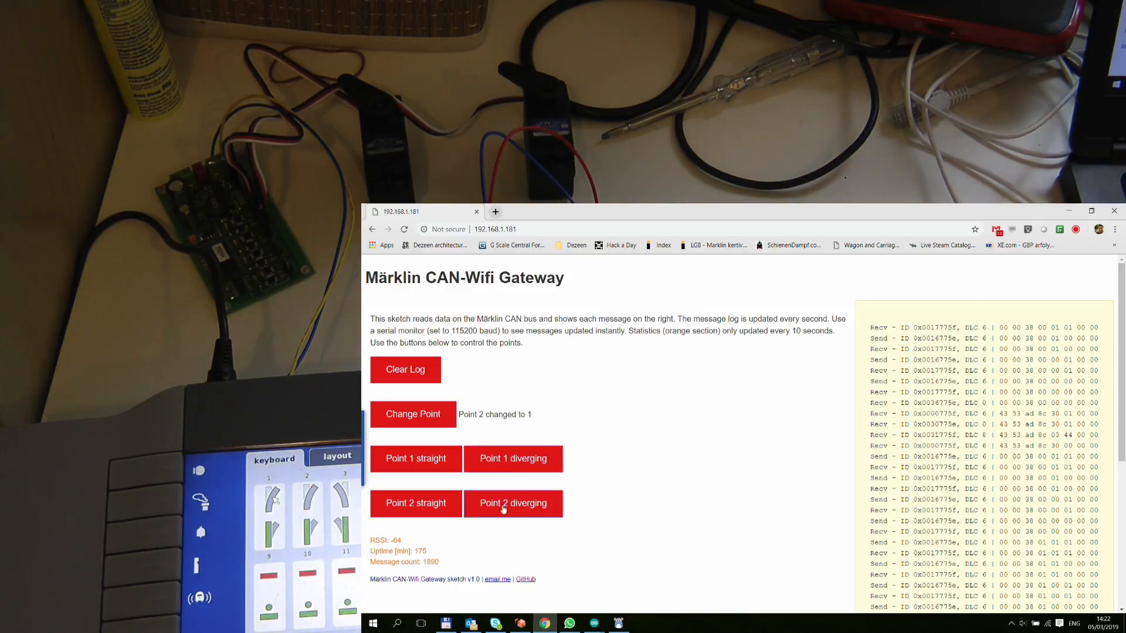